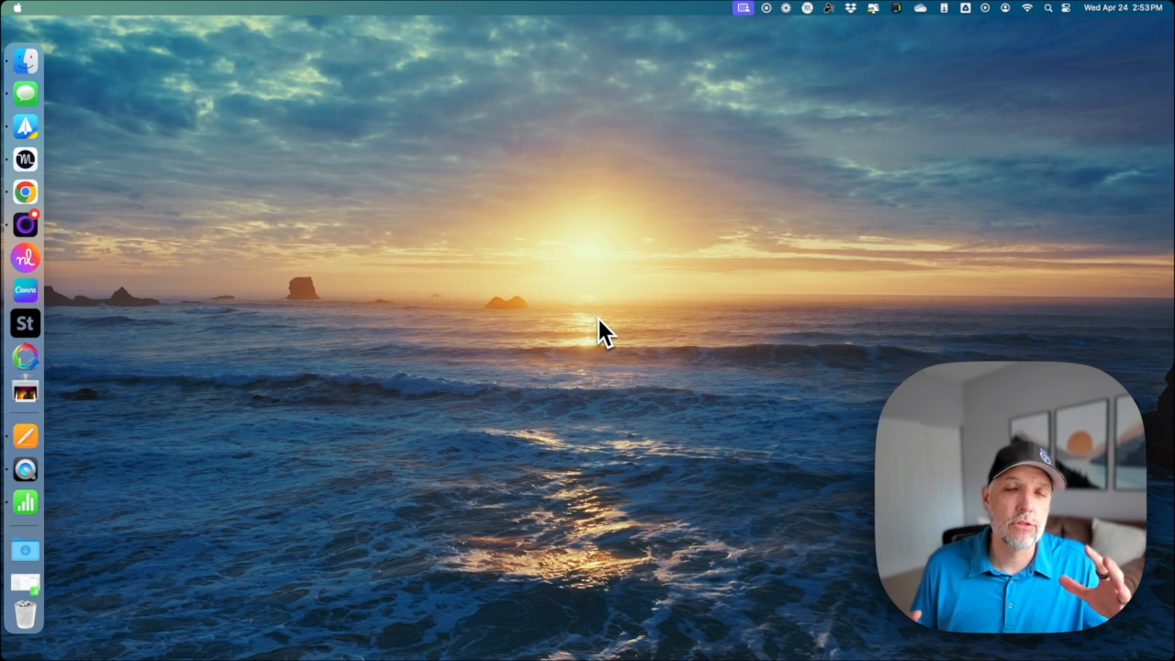
{"action": "mouse_move", "coordinate": [595, 265]}
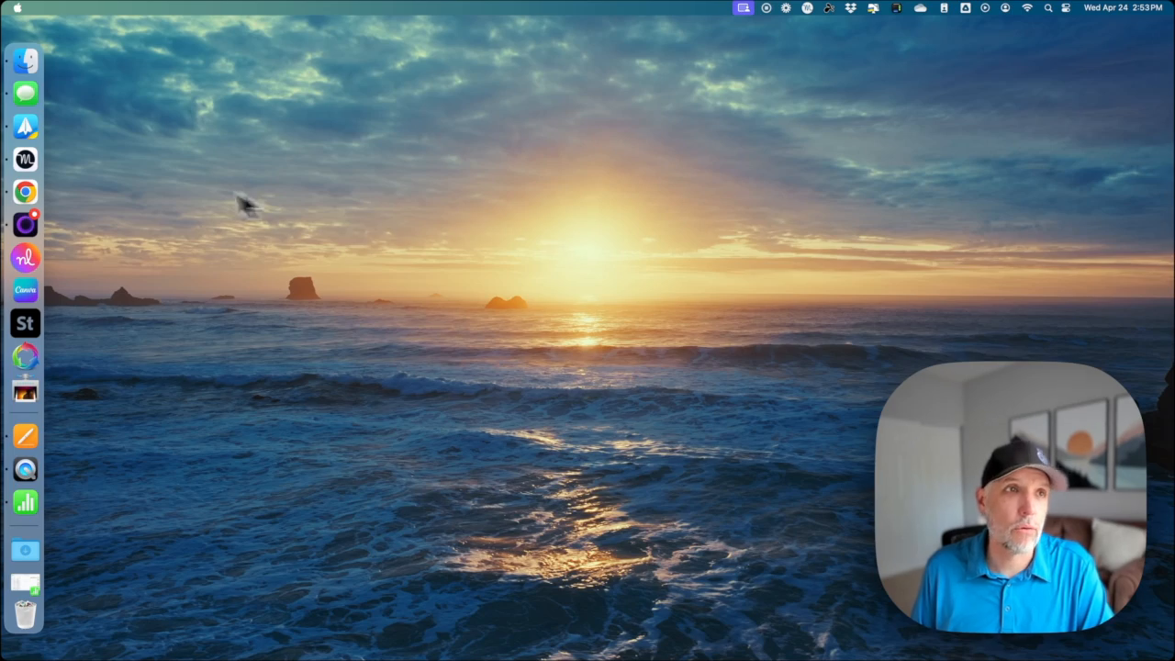
Step: Open System Settings on the Desktop & Dock pane, scrolled to Mission Control
{"action": "left_click", "coordinate": [15, 10]}
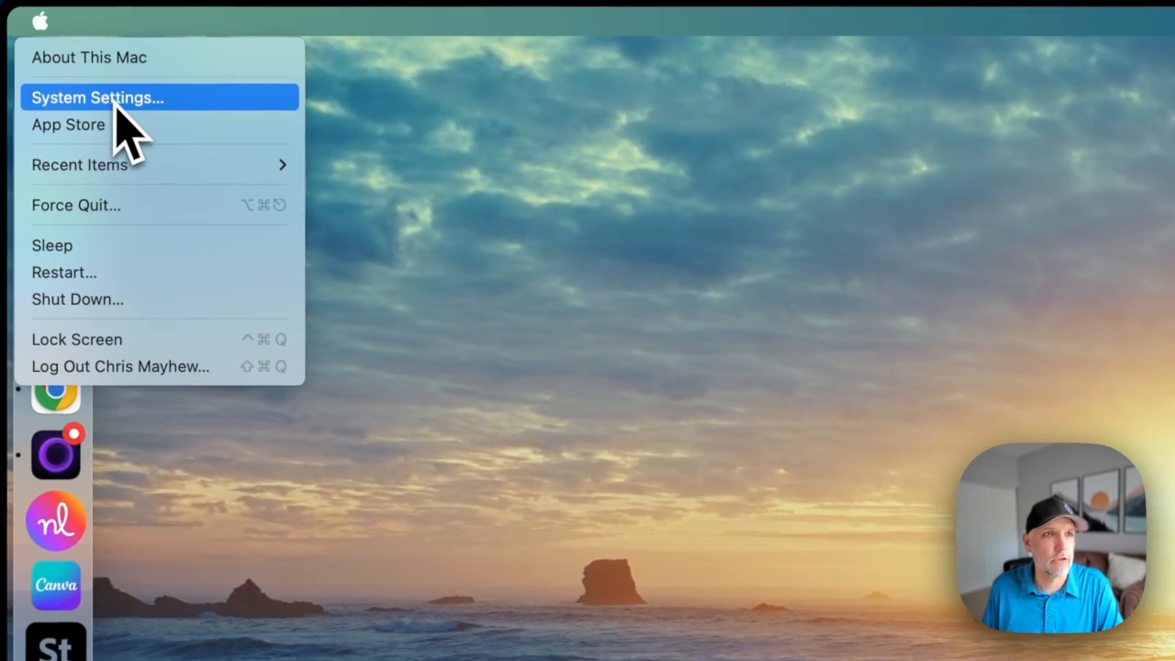
{"action": "left_click", "coordinate": [97, 97]}
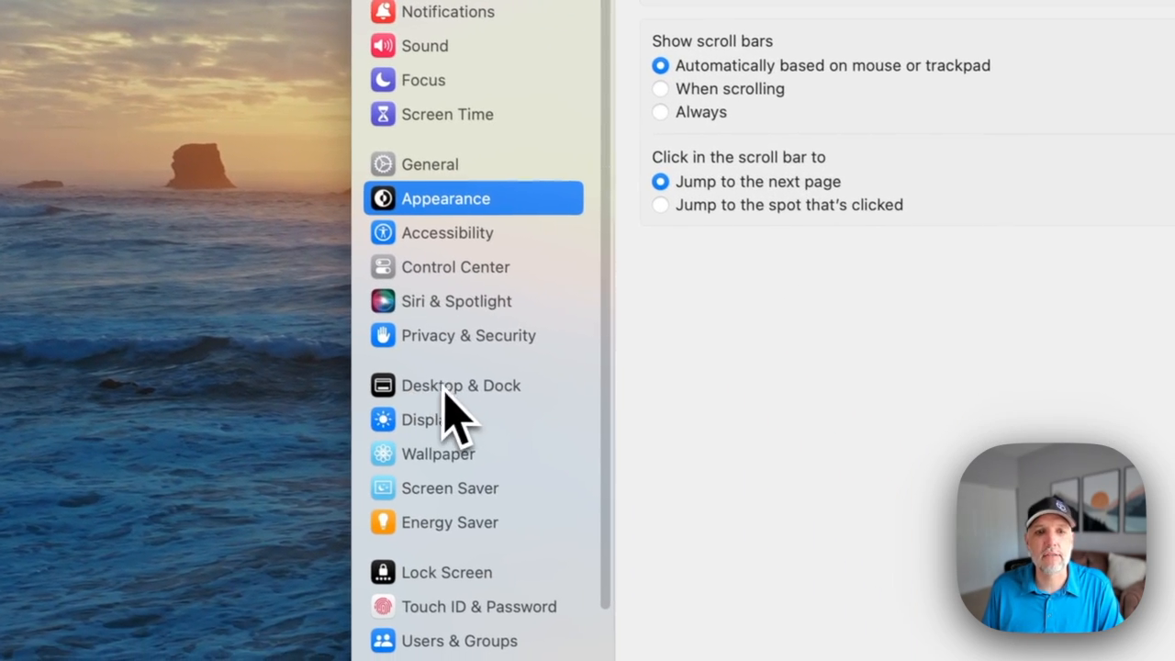
{"action": "left_click", "coordinate": [460, 385]}
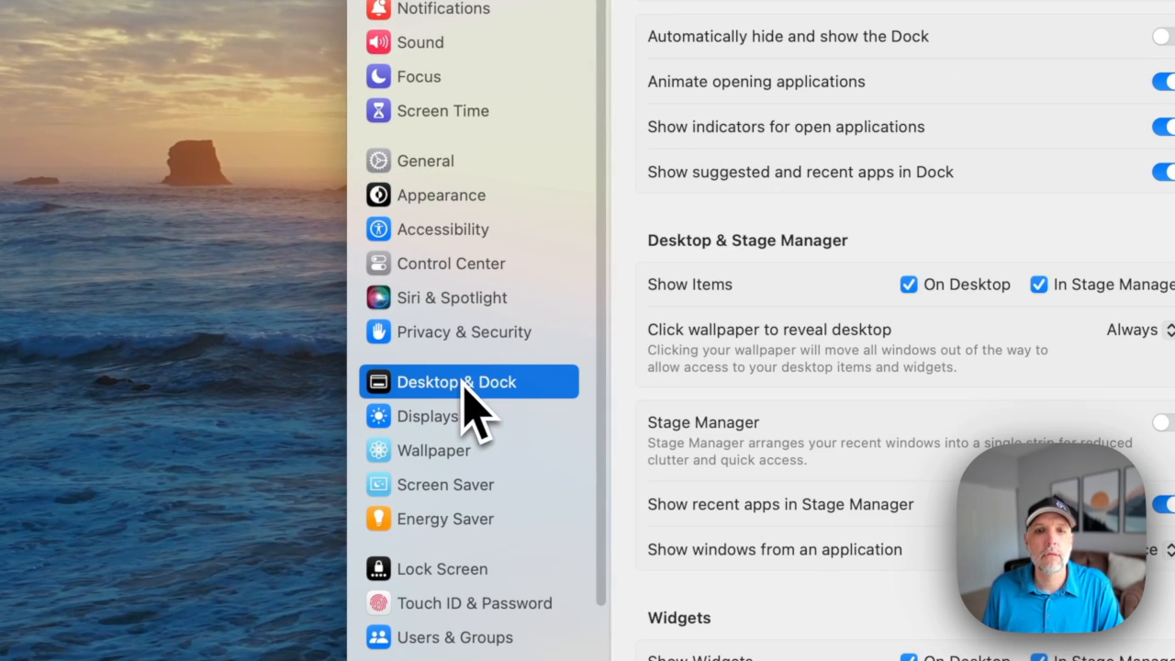
{"action": "scroll", "scroll_direction": "down", "scroll_amount": 3}
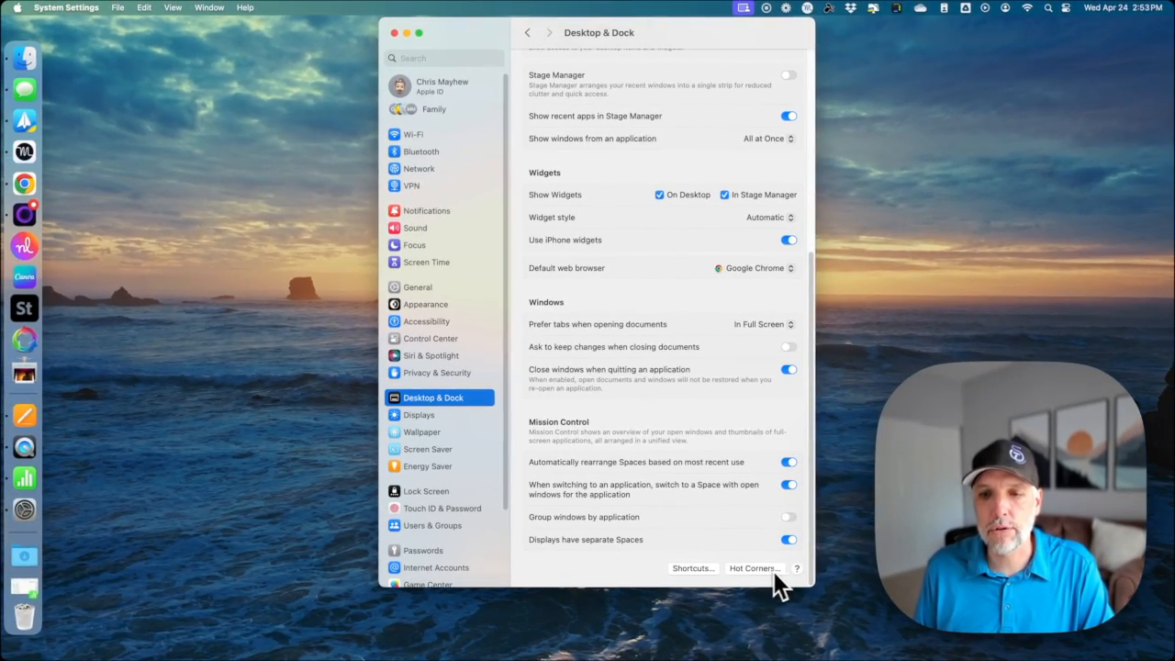
Step: Open Hot Corners and assign Quick Note to the bottom-right corner
{"action": "left_click", "coordinate": [754, 568]}
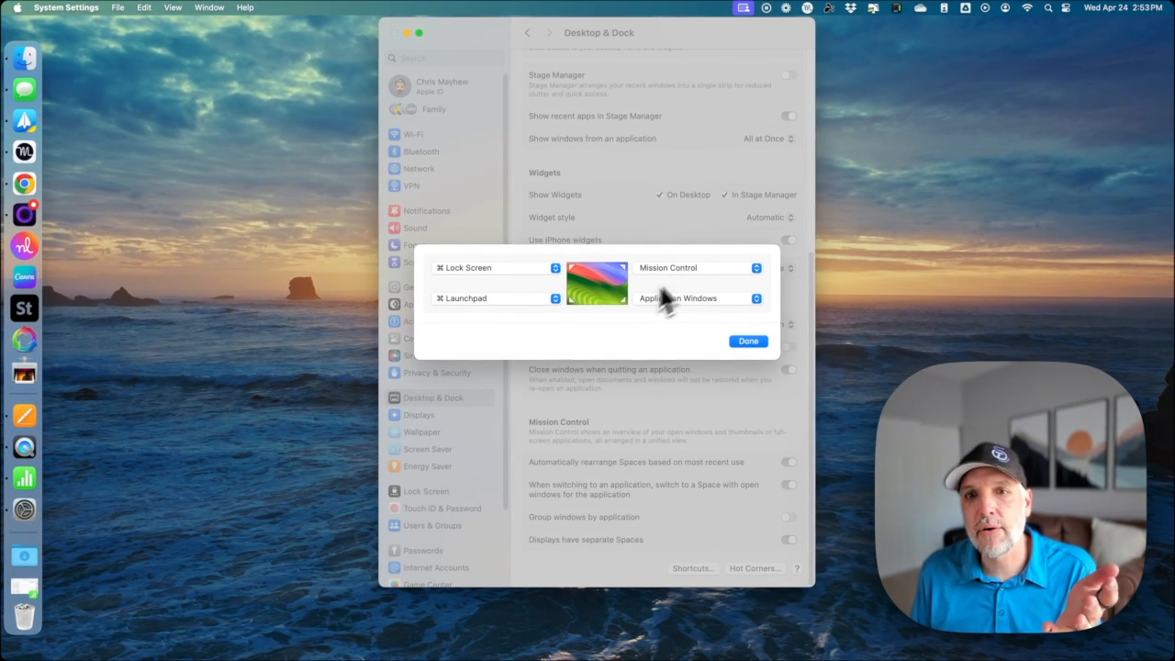
{"action": "mouse_move", "coordinate": [547, 372]}
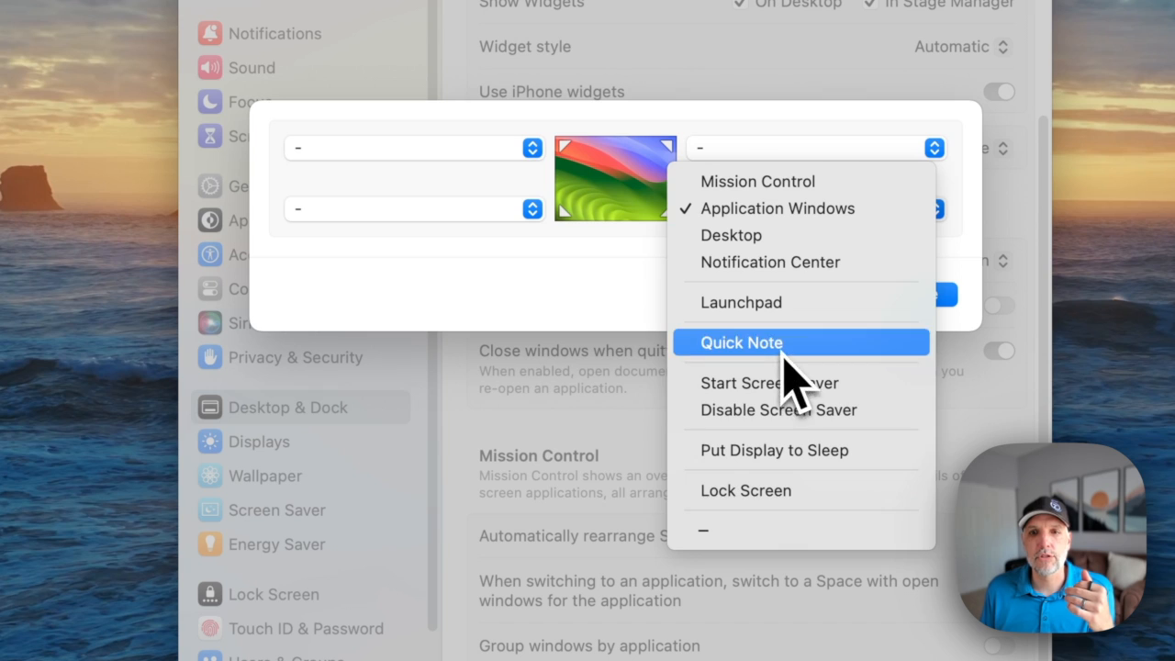
{"action": "left_click", "coordinate": [741, 342]}
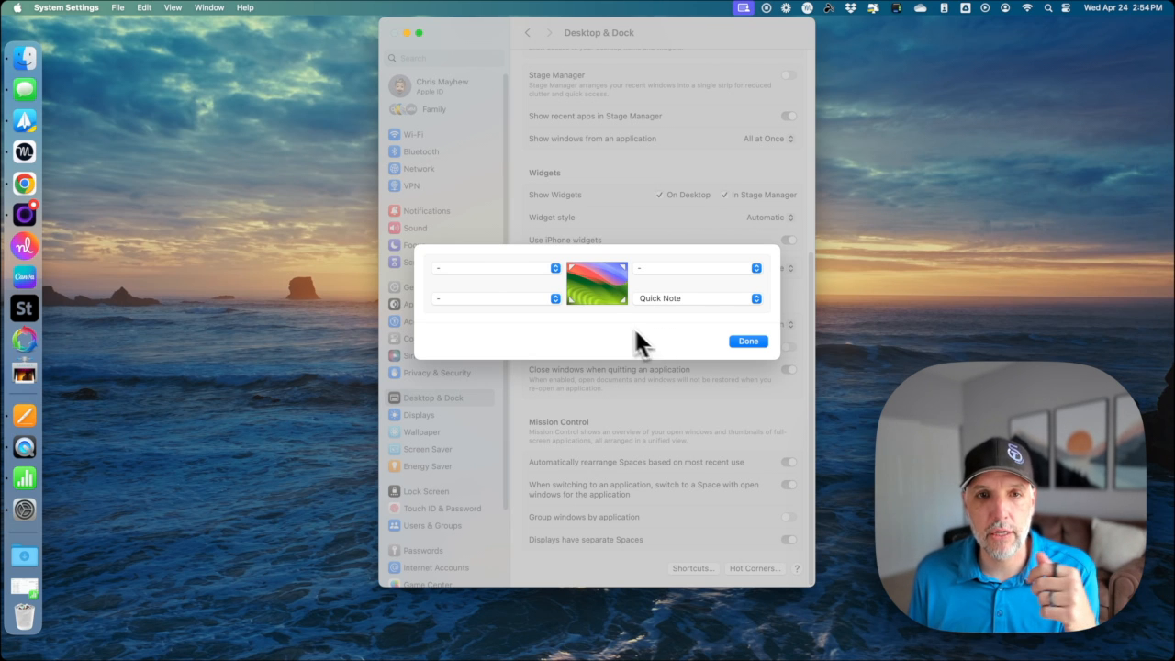
{"action": "mouse_move", "coordinate": [512, 281]}
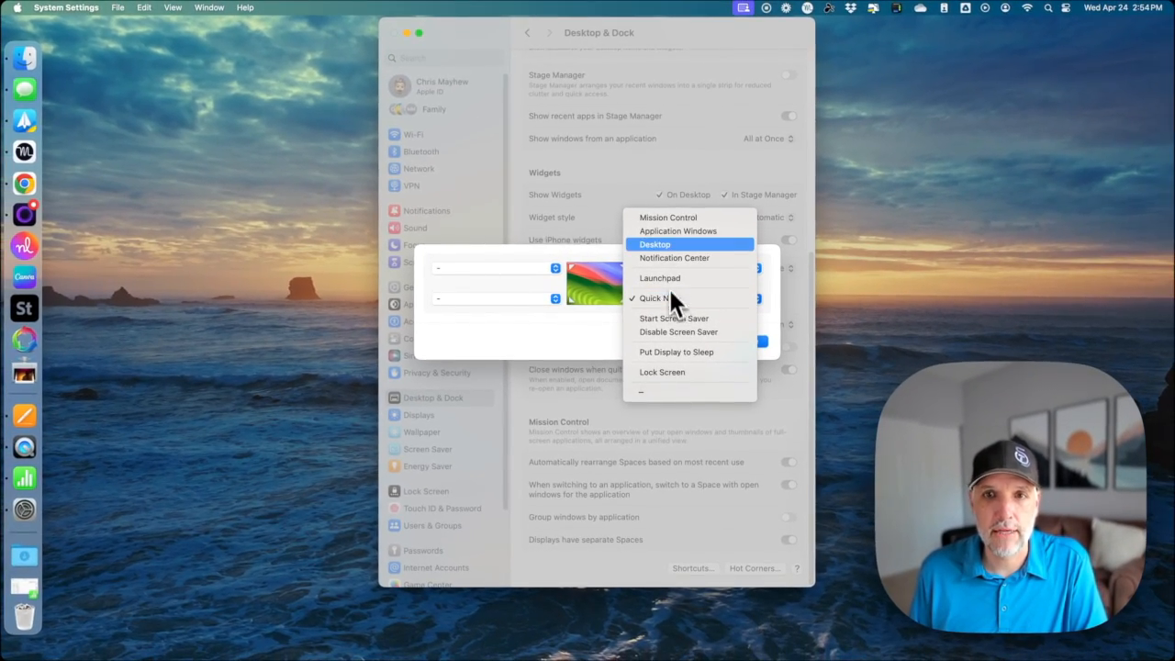
Step: Set the bottom-right hot corner to Application Windows, with Mission Control top-right
{"action": "left_click", "coordinate": [677, 231]}
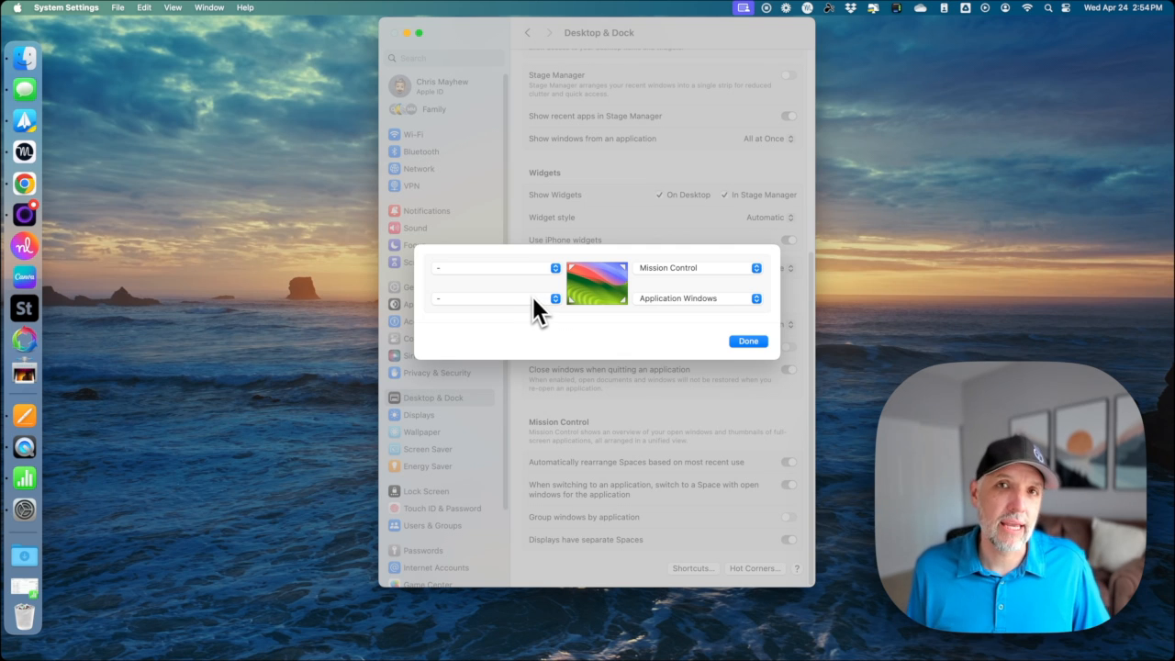
{"action": "mouse_move", "coordinate": [496, 372]}
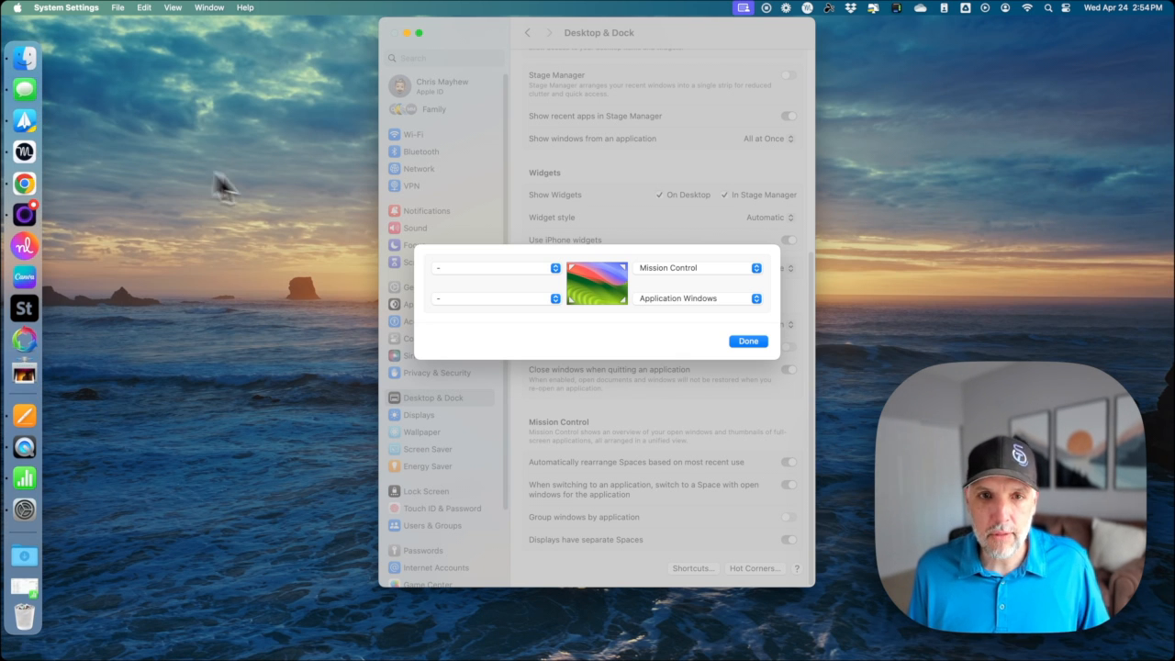
Step: Assign Launchpad with Command to bottom-left, then open the top-left corner's action choices
{"action": "left_click", "coordinate": [496, 299]}
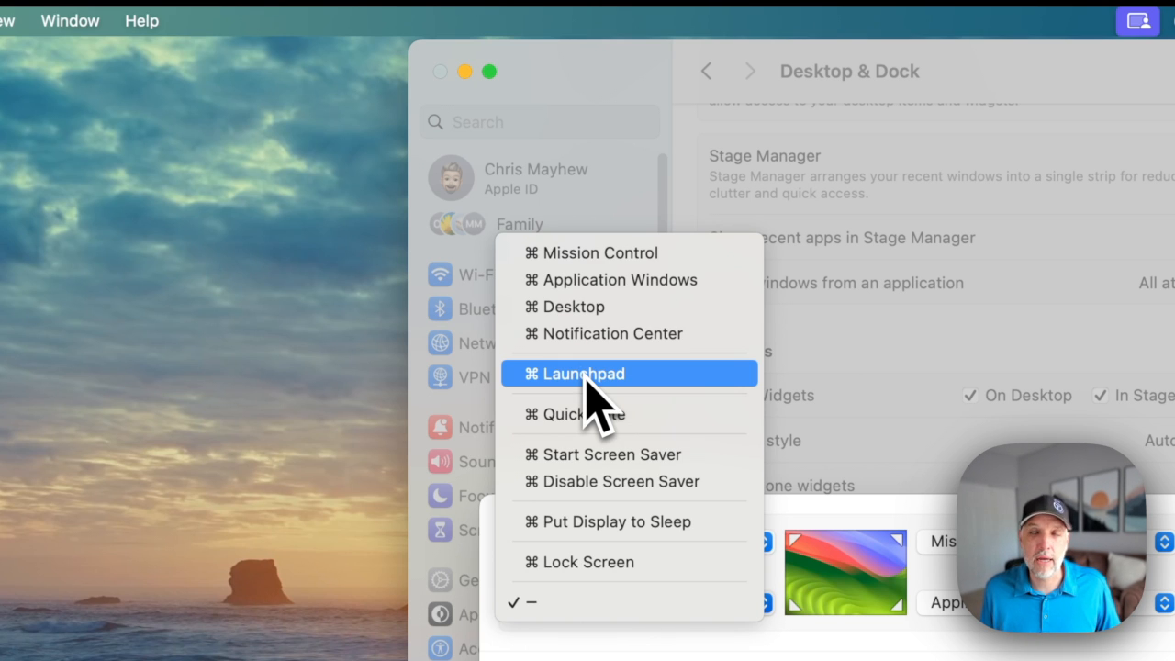
{"action": "left_click", "coordinate": [581, 373]}
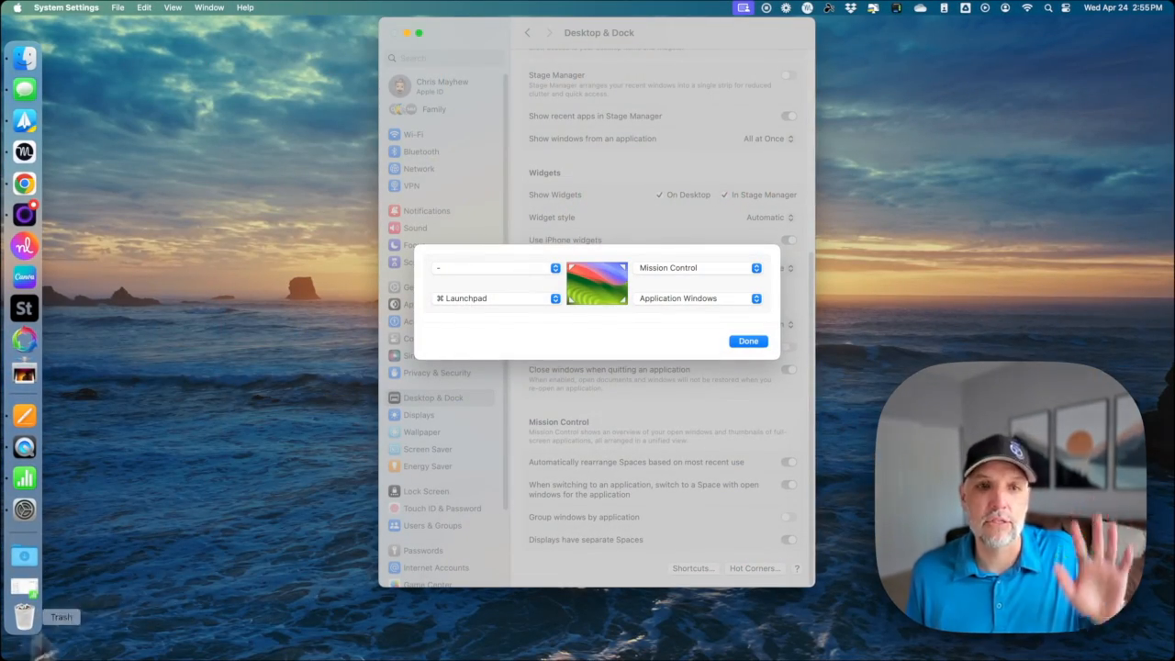
{"action": "left_click", "coordinate": [496, 267]}
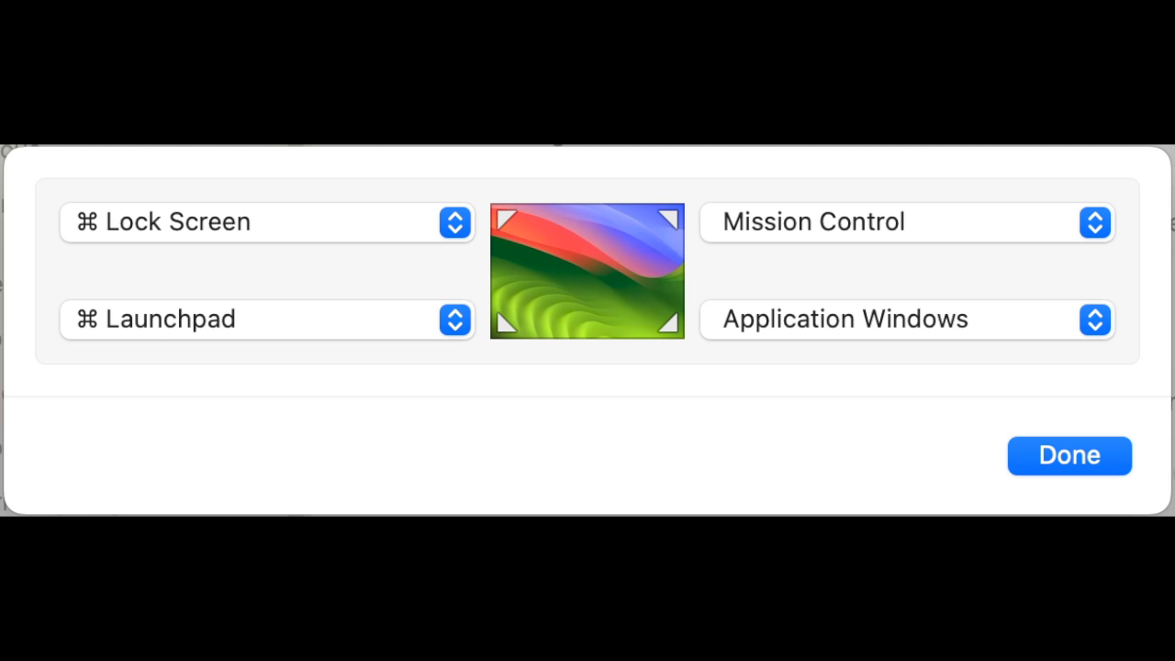
{"action": "left_click", "coordinate": [1069, 455]}
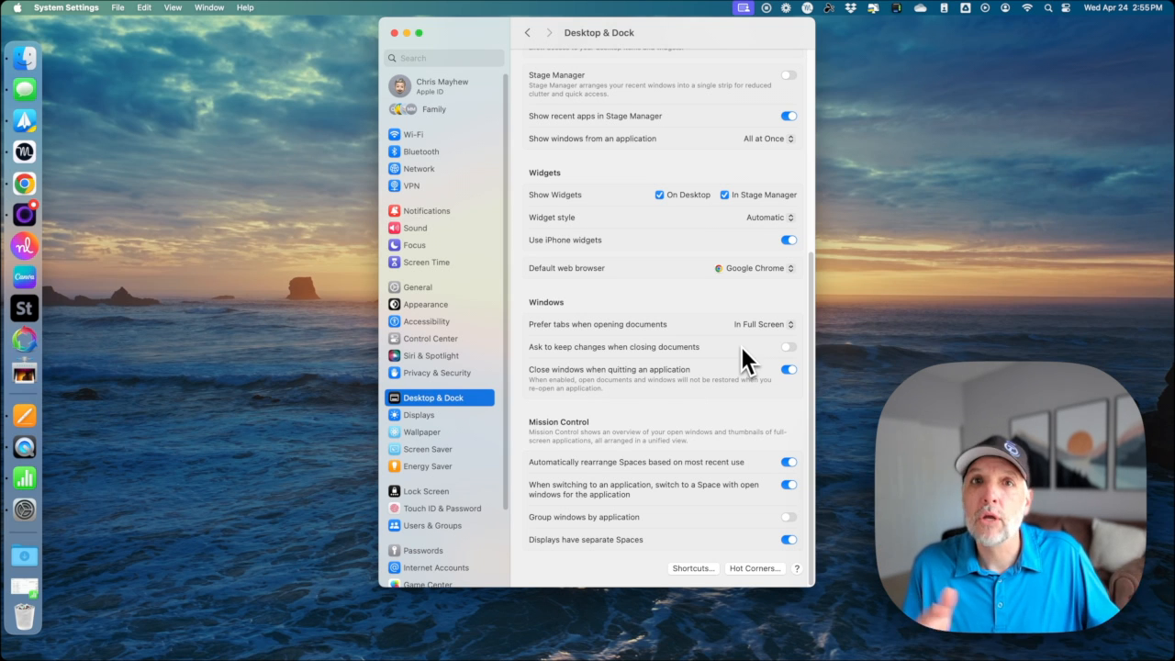
{"action": "mouse_move", "coordinate": [757, 354]}
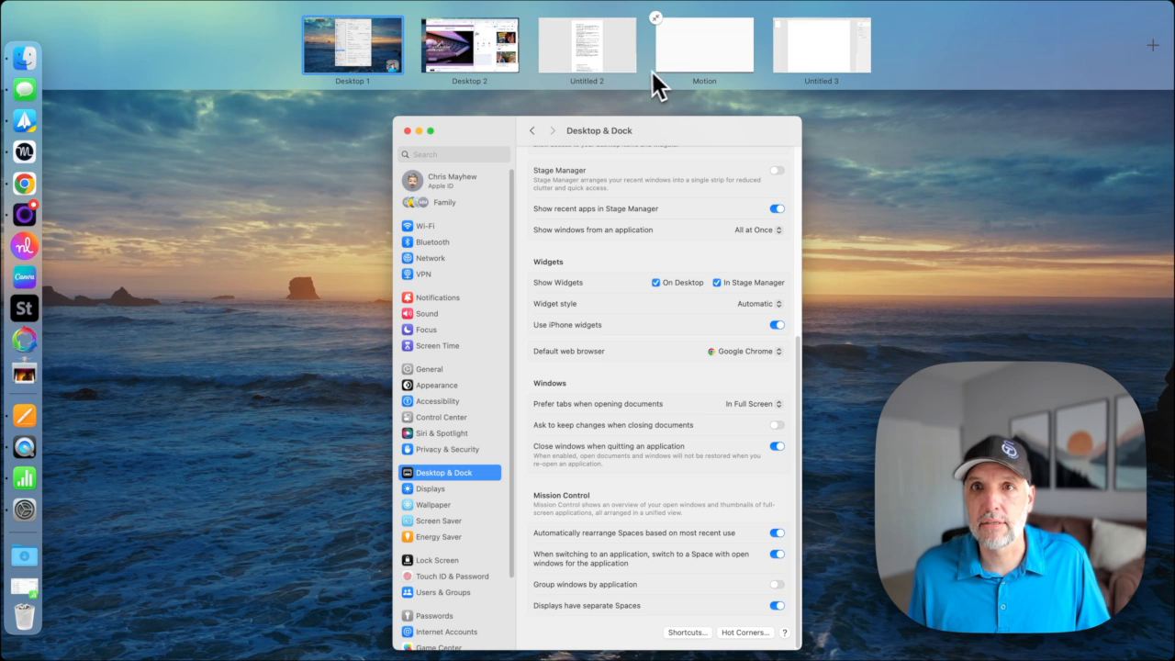
{"action": "mouse_move", "coordinate": [633, 101]}
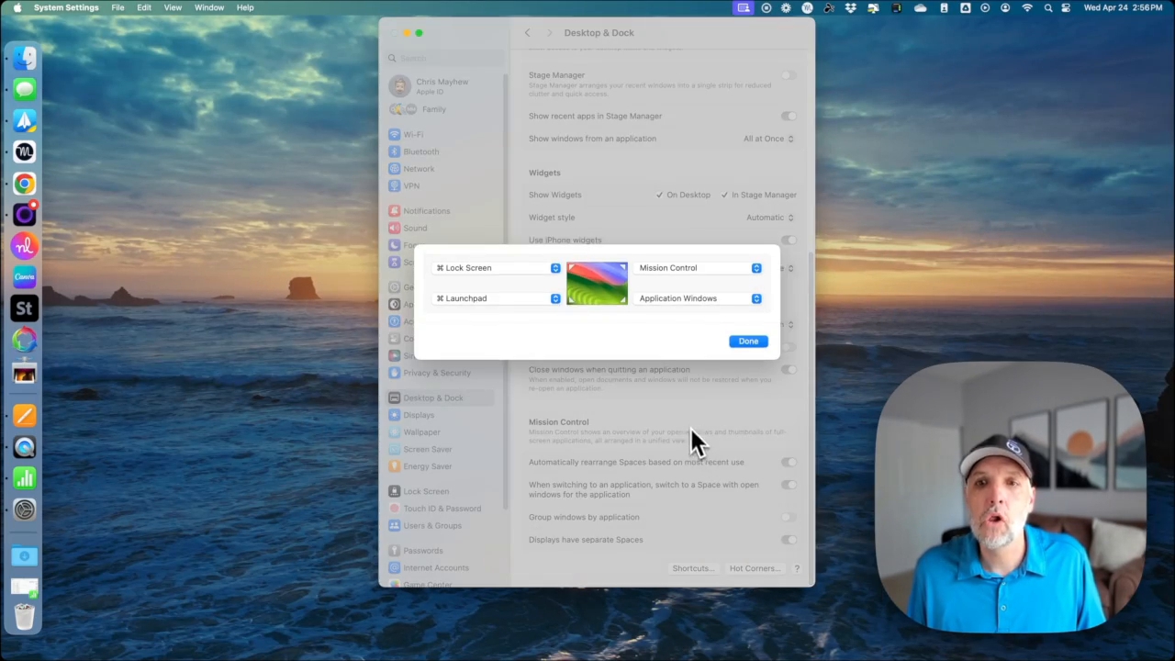
{"action": "mouse_move", "coordinate": [684, 335]}
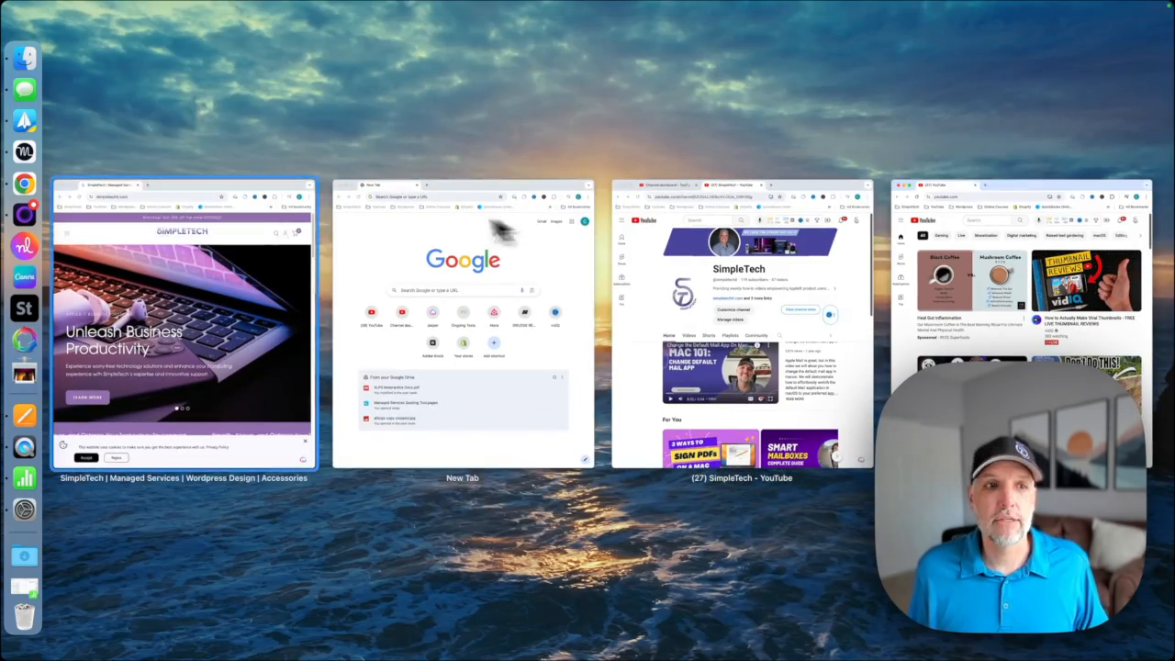
Step: Dismiss the Chrome windows overview to return to Desktop & Dock settings
{"action": "left_click", "coordinate": [182, 321]}
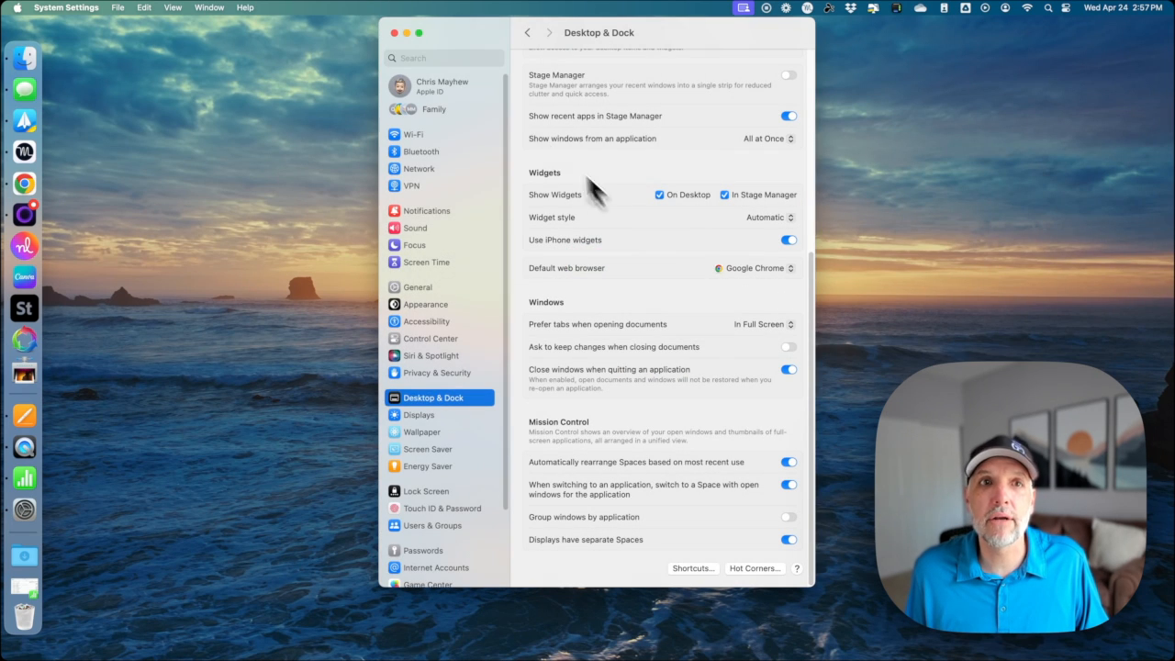
{"action": "mouse_move", "coordinate": [450, 50]}
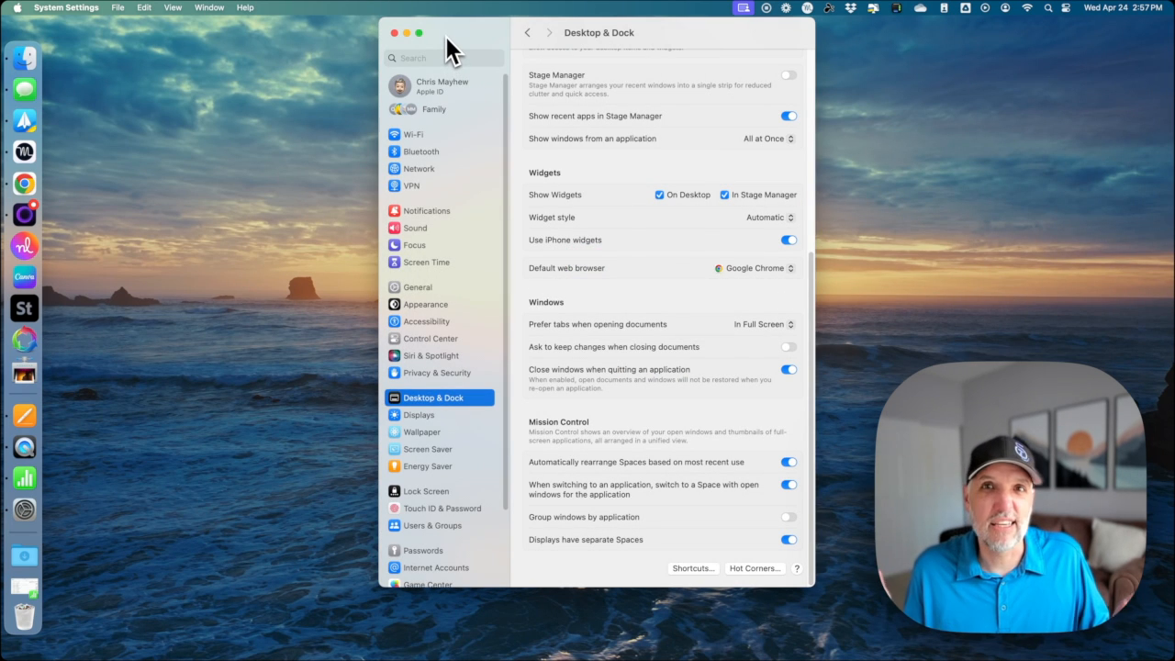